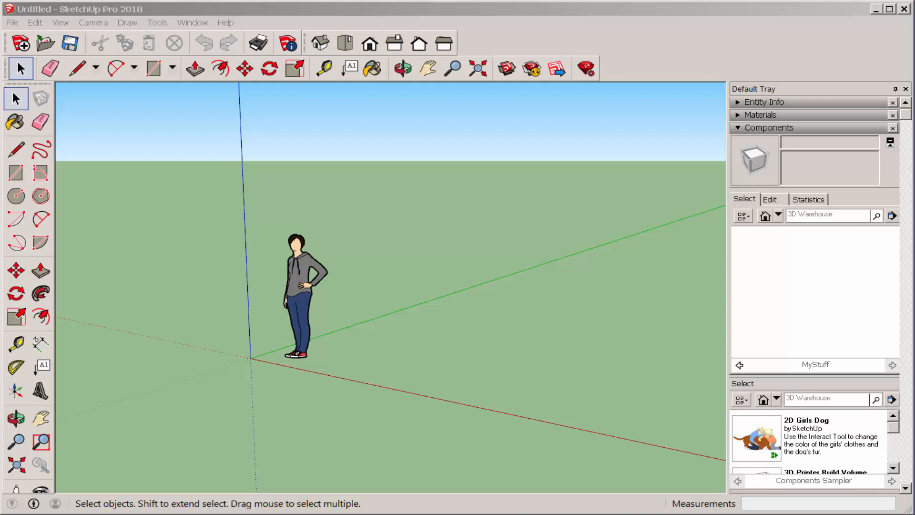
mouse_move(910, 382)
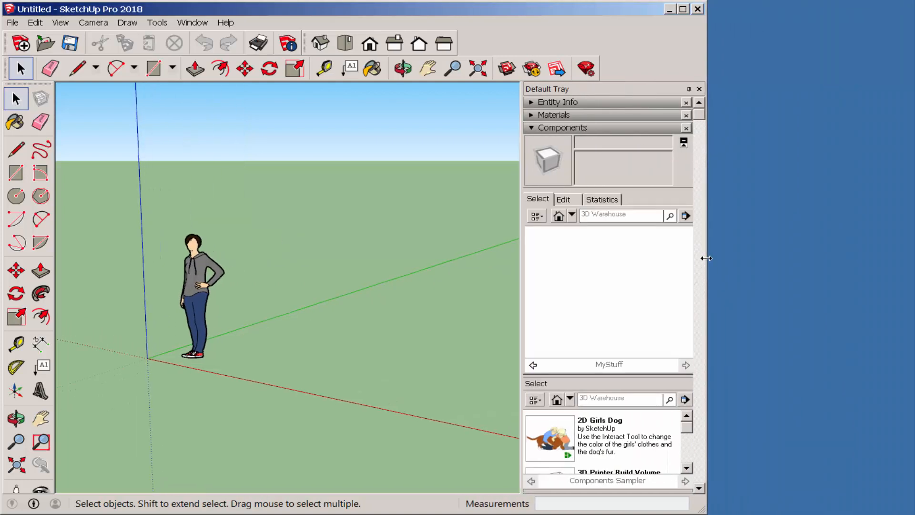
- Open the Desktop folder MyStuff as a local component collection
left_click(685, 215)
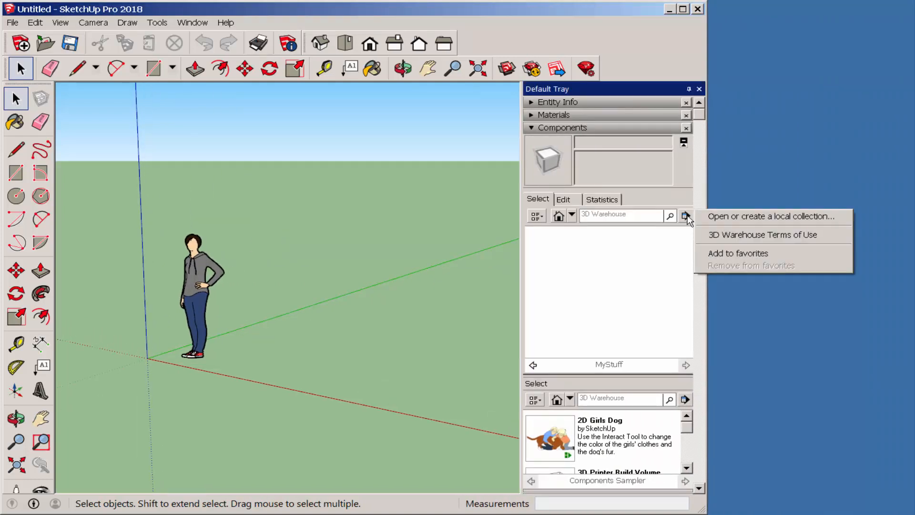
mouse_move(739, 225)
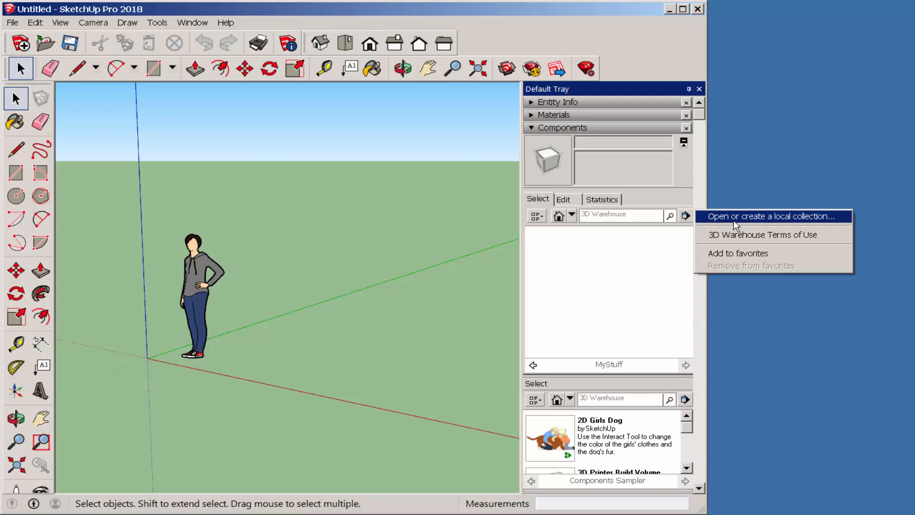
left_click(772, 216)
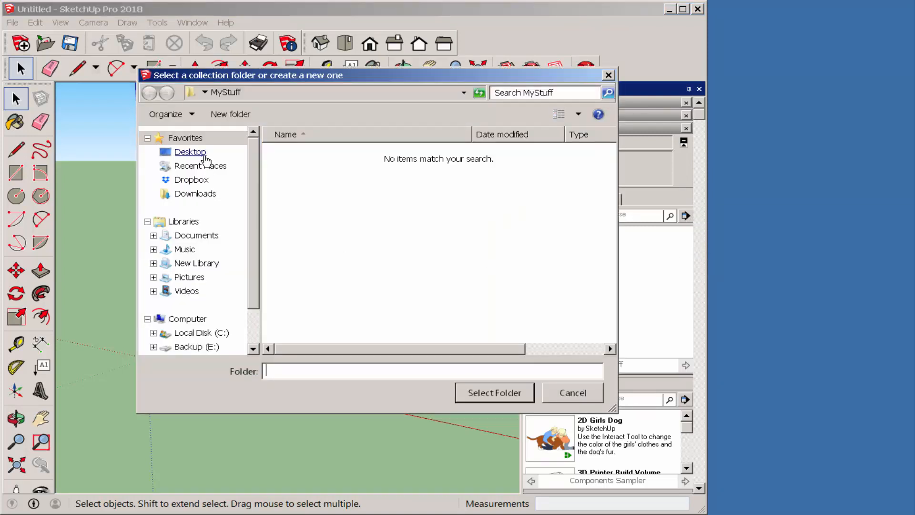
left_click(189, 151)
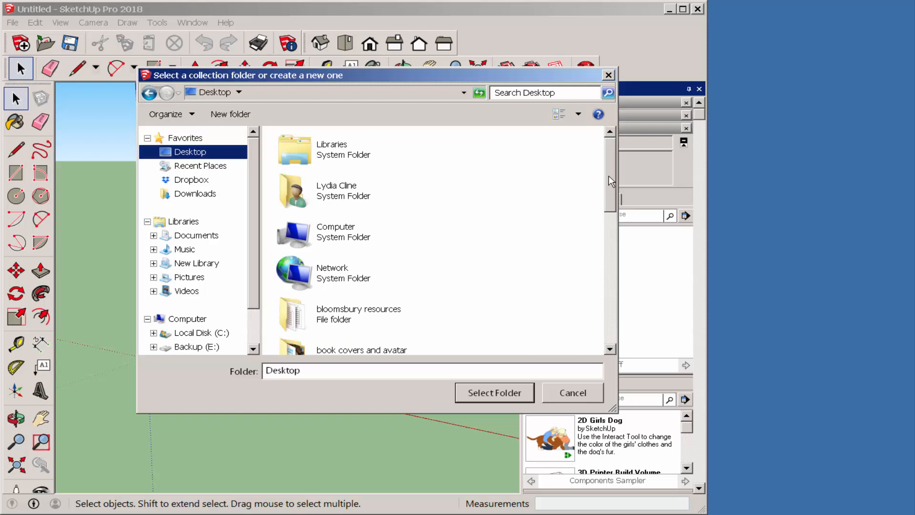
scroll("down", 3)
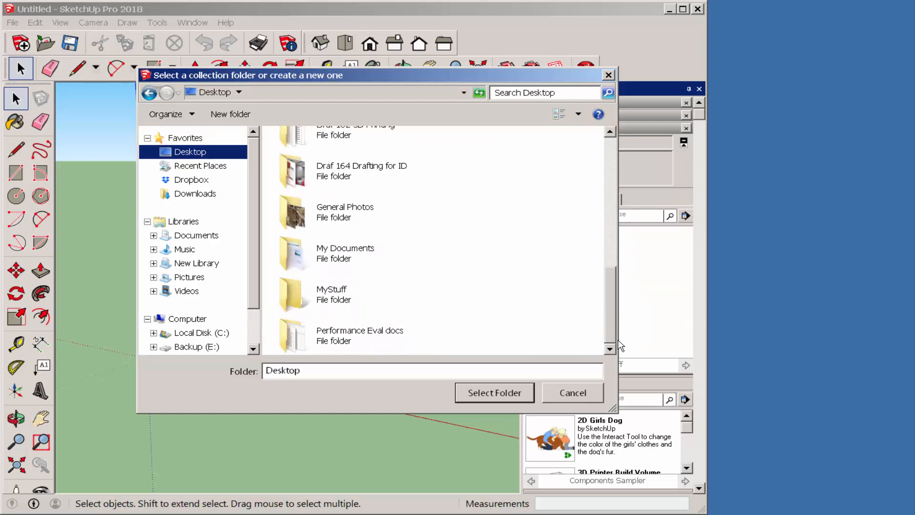
mouse_move(333, 295)
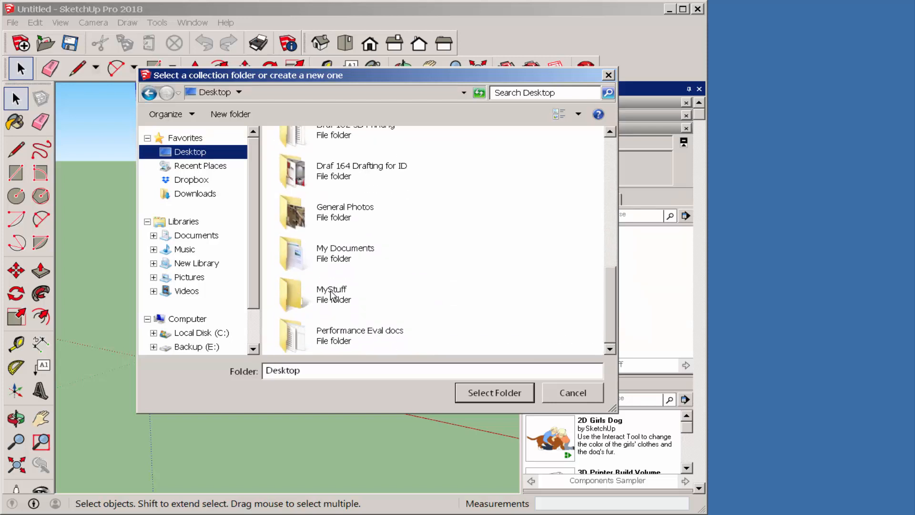
left_click(351, 294)
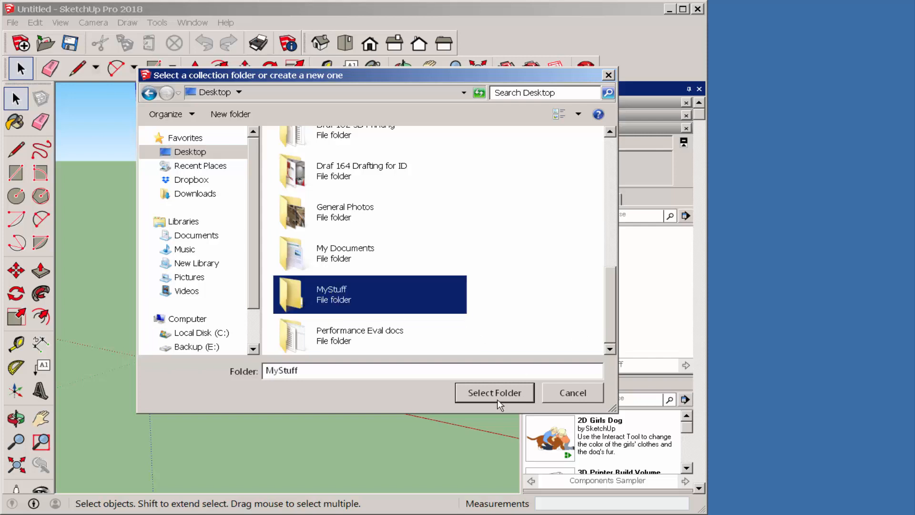
left_click(494, 393)
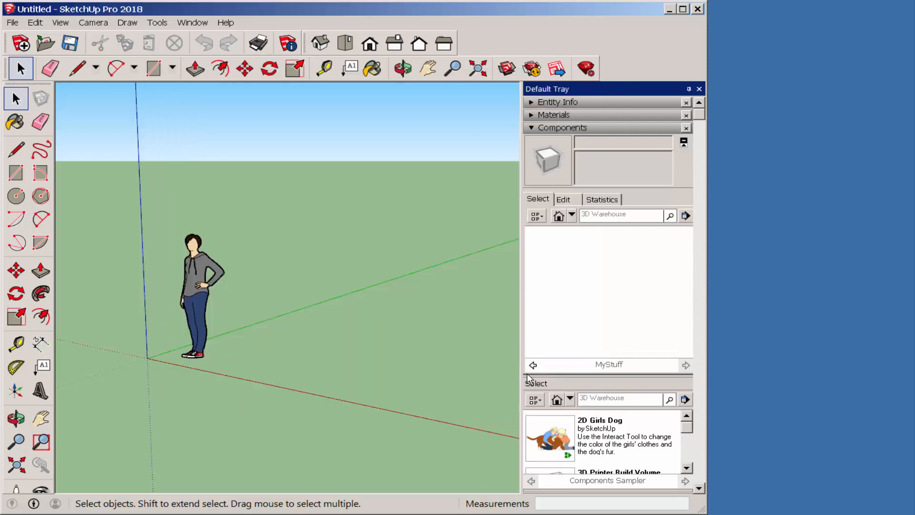
left_click(685, 215)
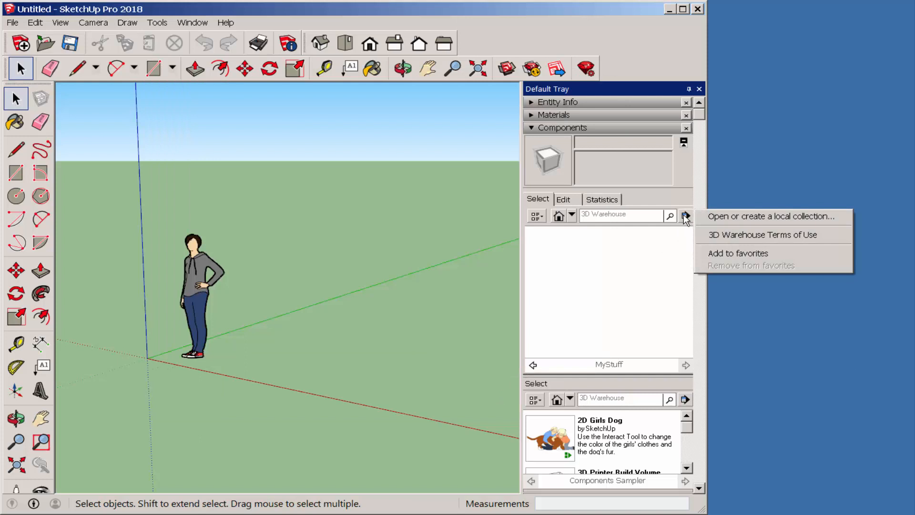
left_click(733, 268)
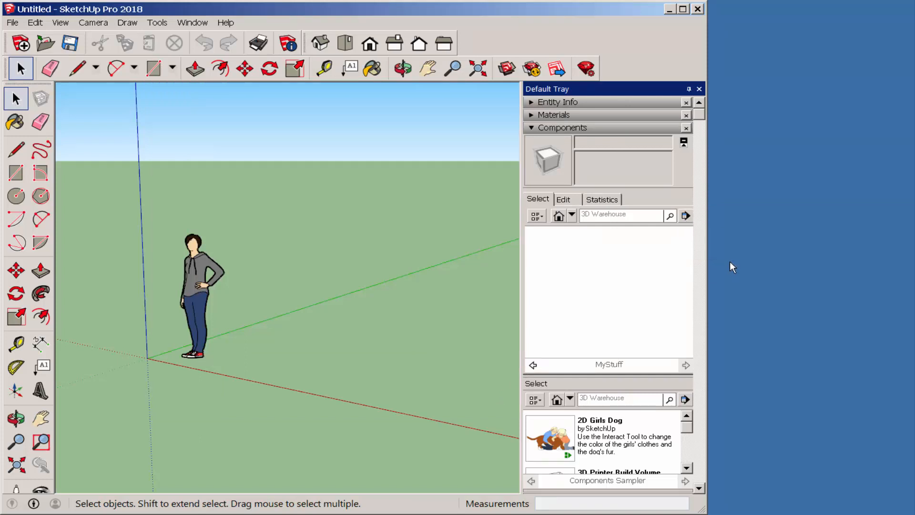
left_click(682, 8)
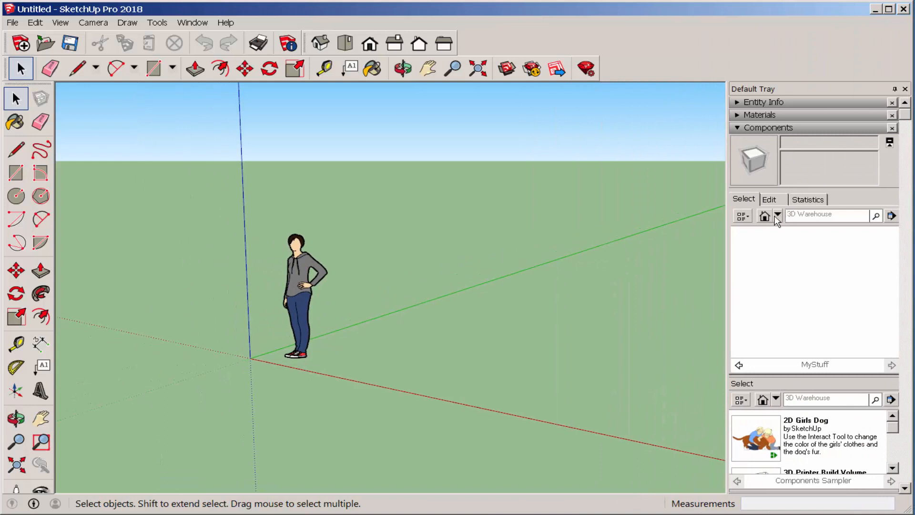
left_click(777, 216)
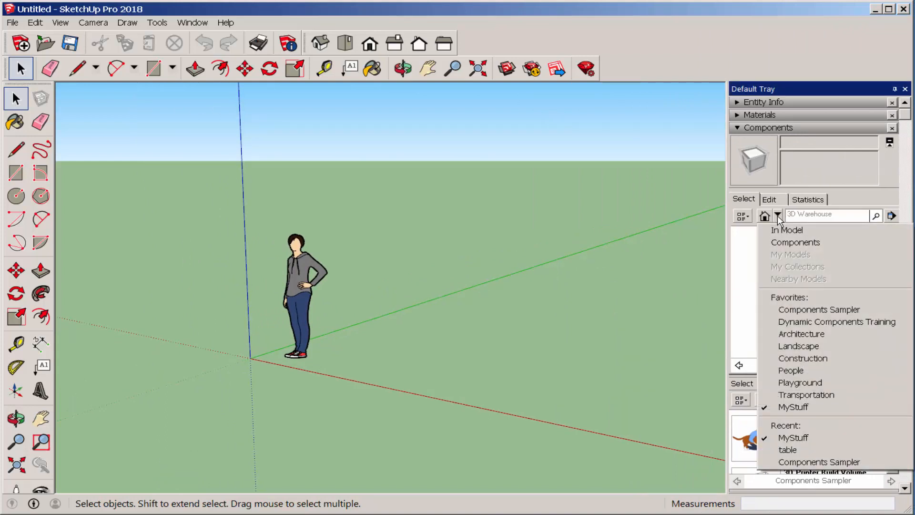
mouse_move(803, 406)
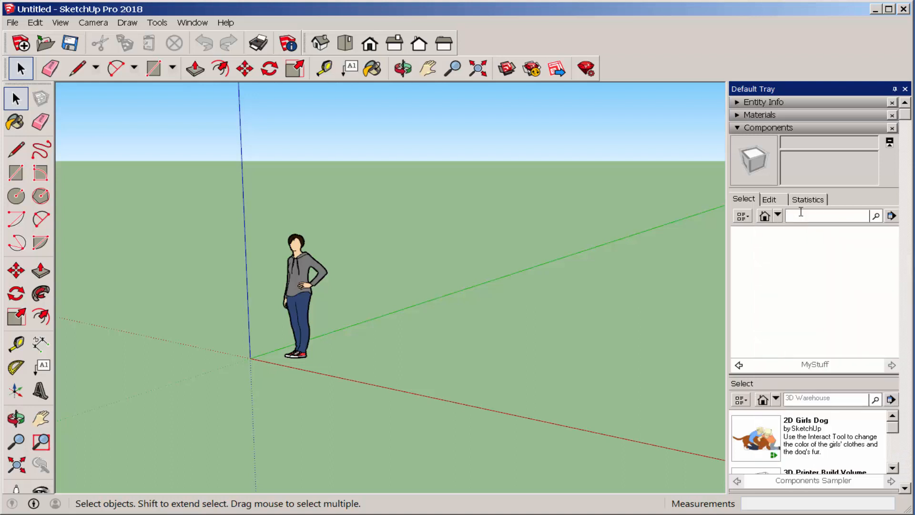
- Search 3D Warehouse for 'table' in the Components browser
type("table")
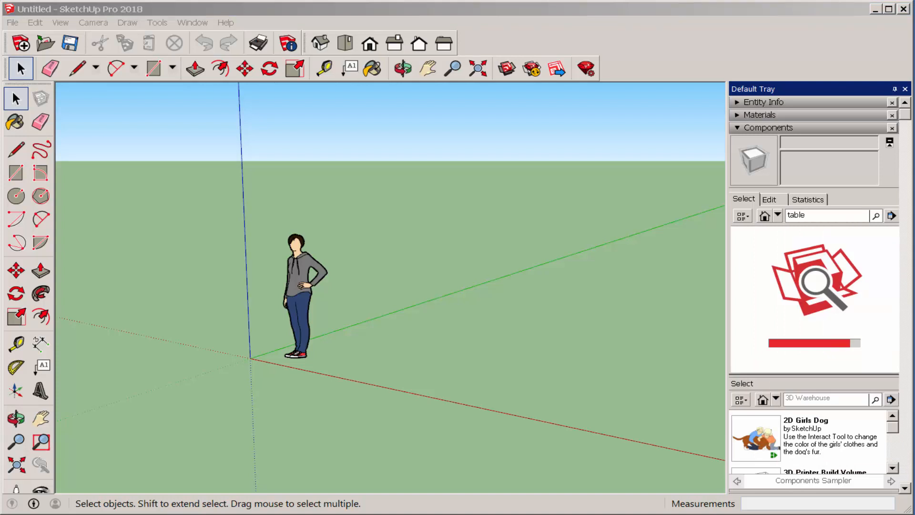
left_click(871, 215)
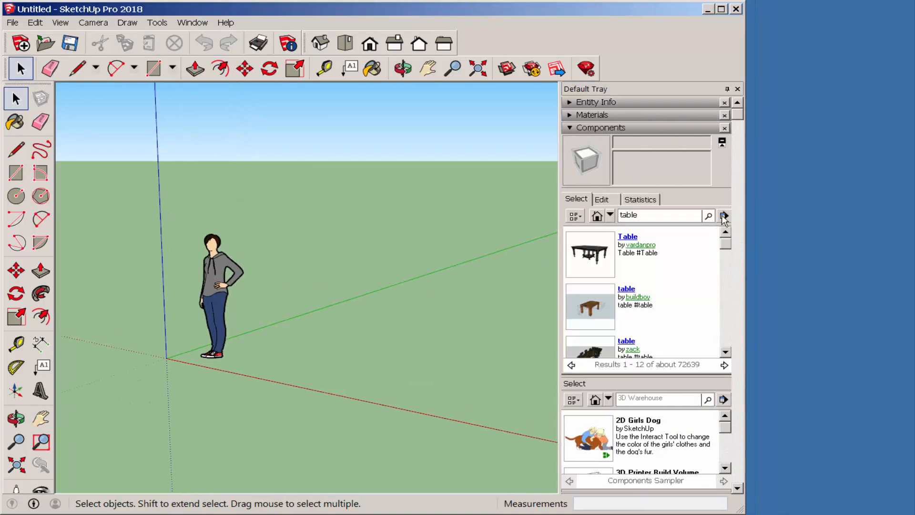
- Save the 'table' search results as a local collection in Desktop MyStuff
left_click(725, 215)
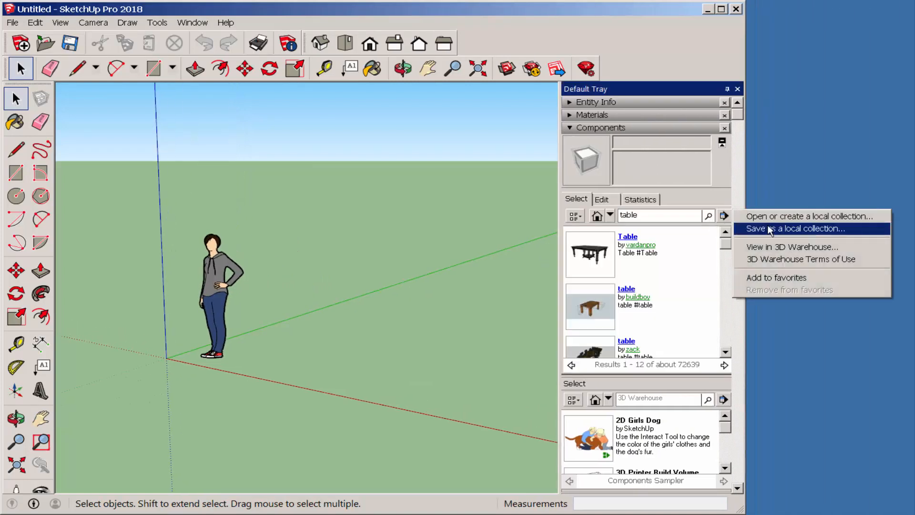
left_click(794, 229)
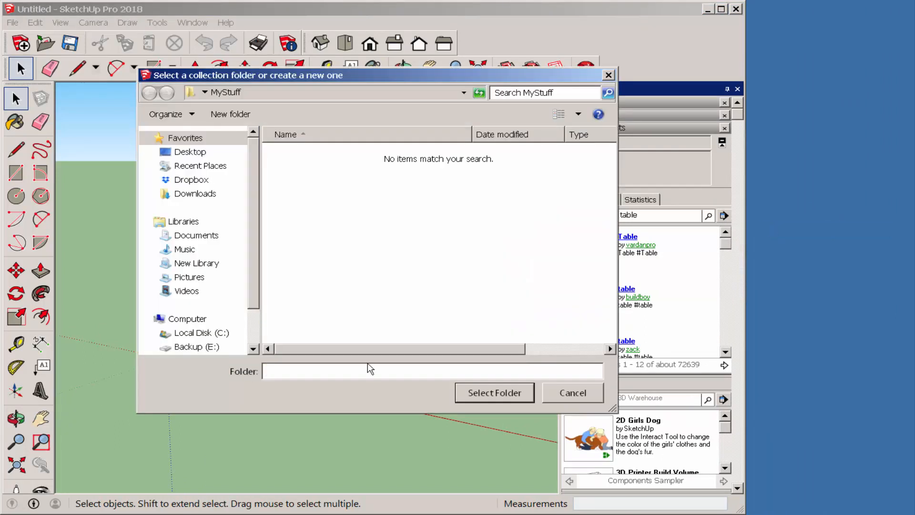
left_click(190, 152)
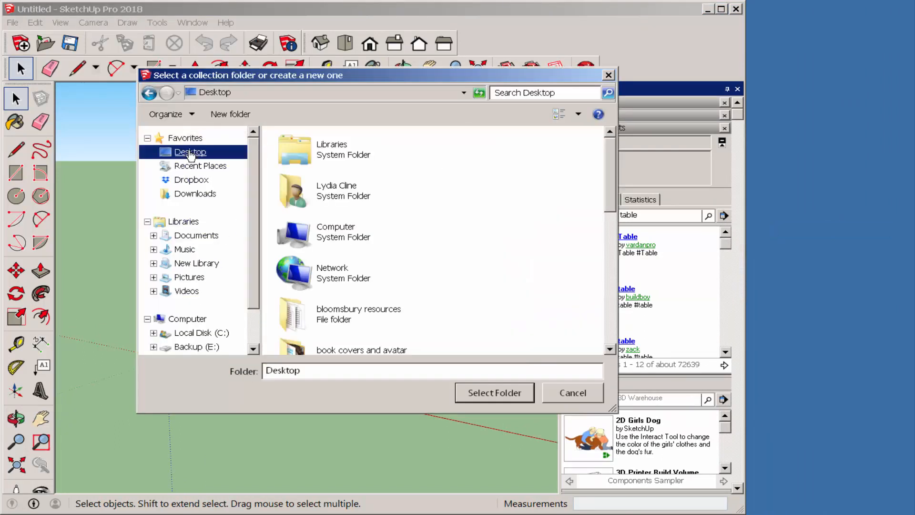
scroll("down", 3)
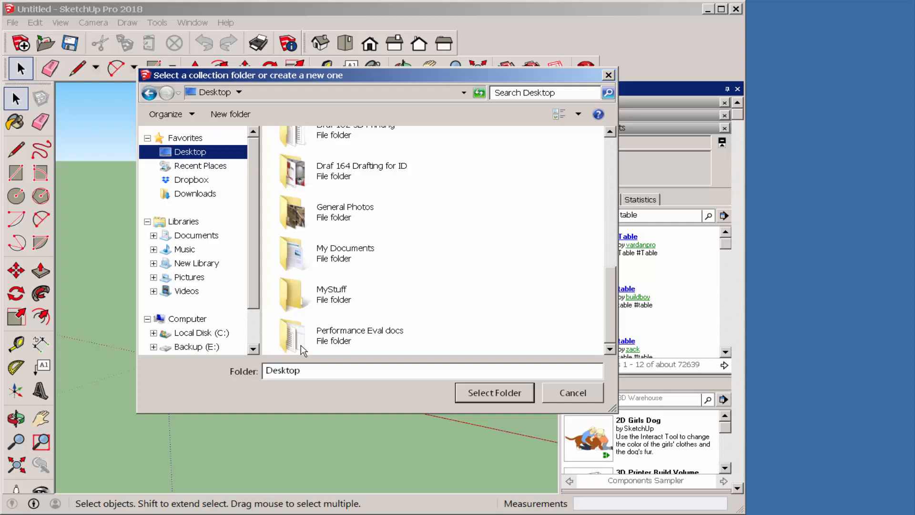
left_click(494, 393)
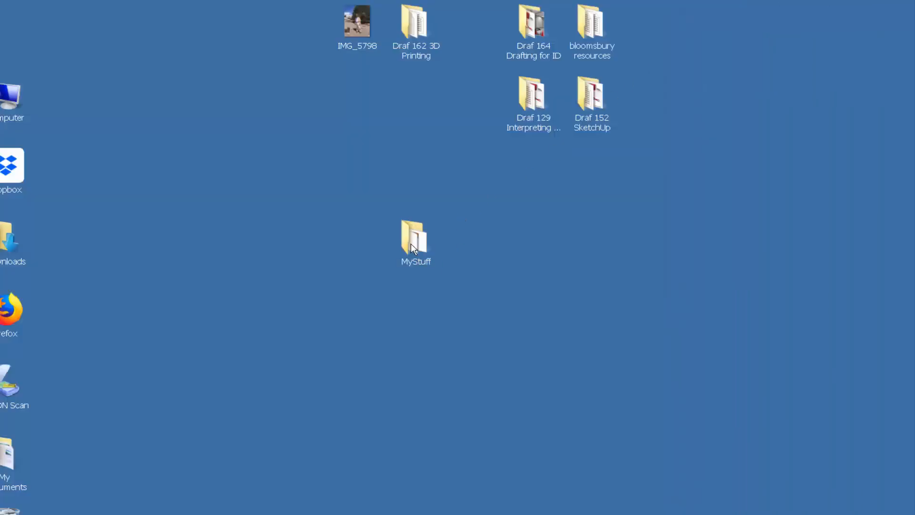
- Open the Desktop MyStuff folder to check the saved table components
double_click(416, 239)
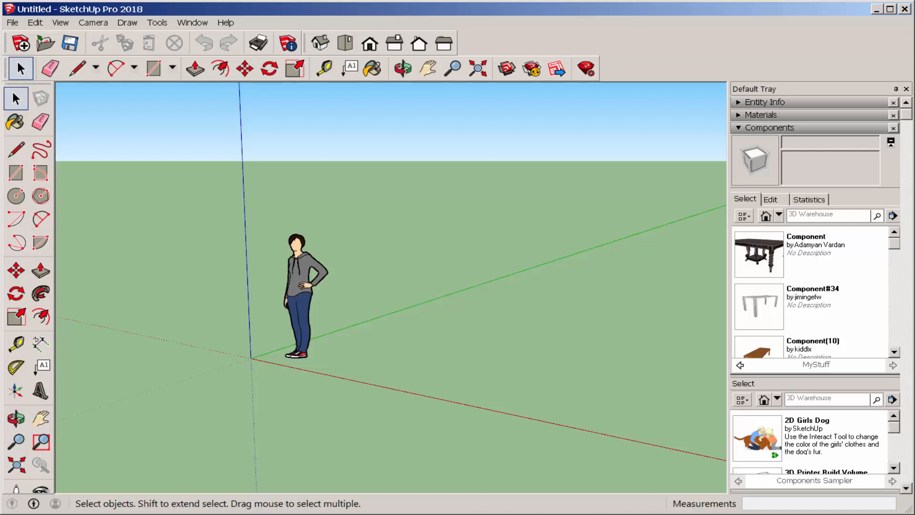
mouse_move(891, 145)
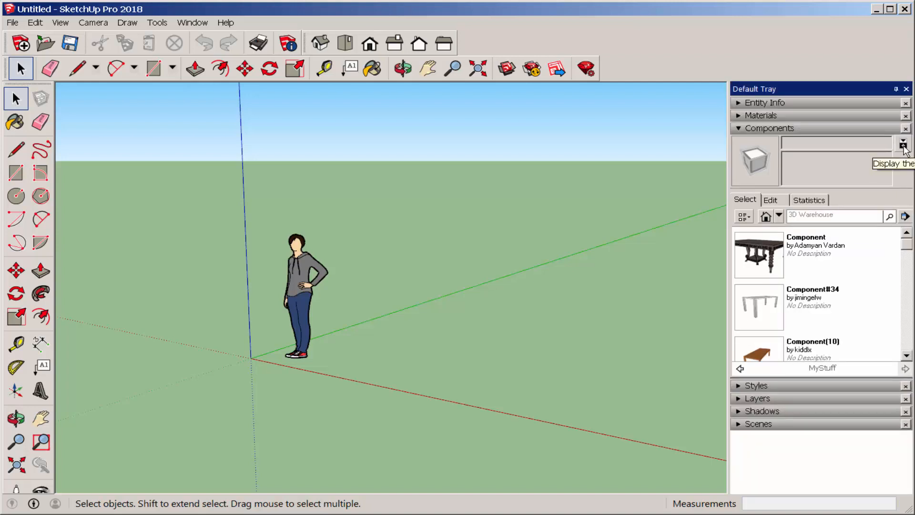
- Show the secondary component browsing pane again
left_click(903, 144)
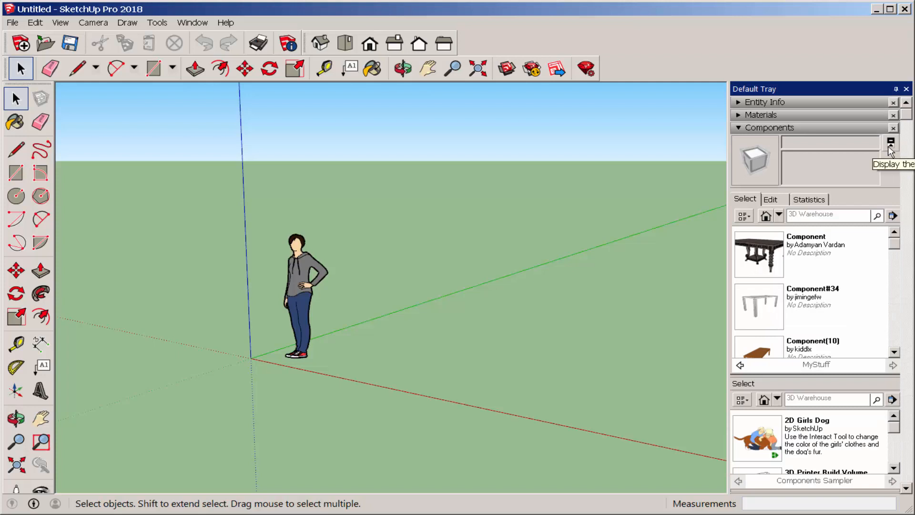
mouse_move(822, 463)
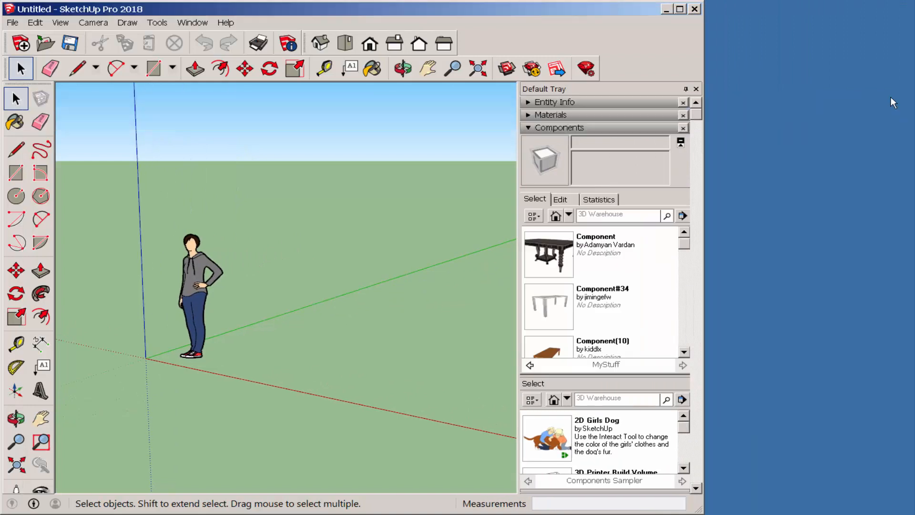
- Set the secondary pane's collection to the Desktop MyStuff folder
left_click(682, 398)
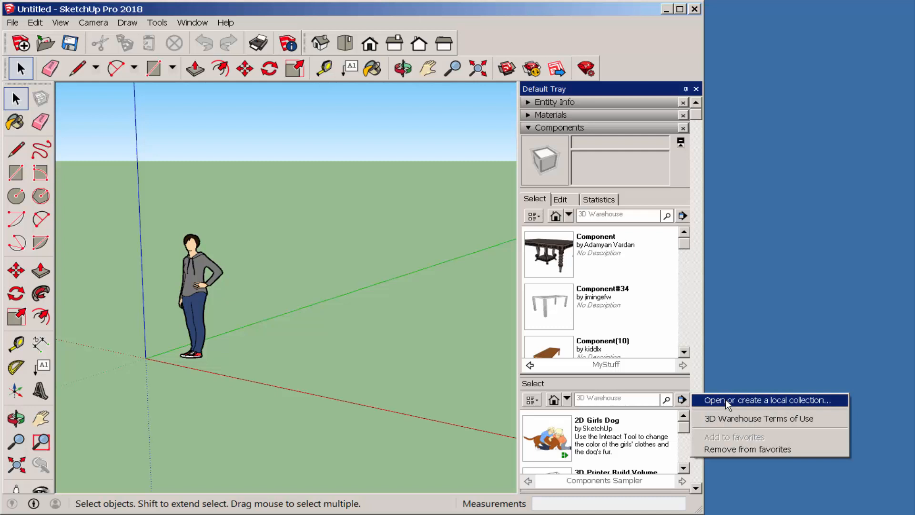
left_click(767, 400)
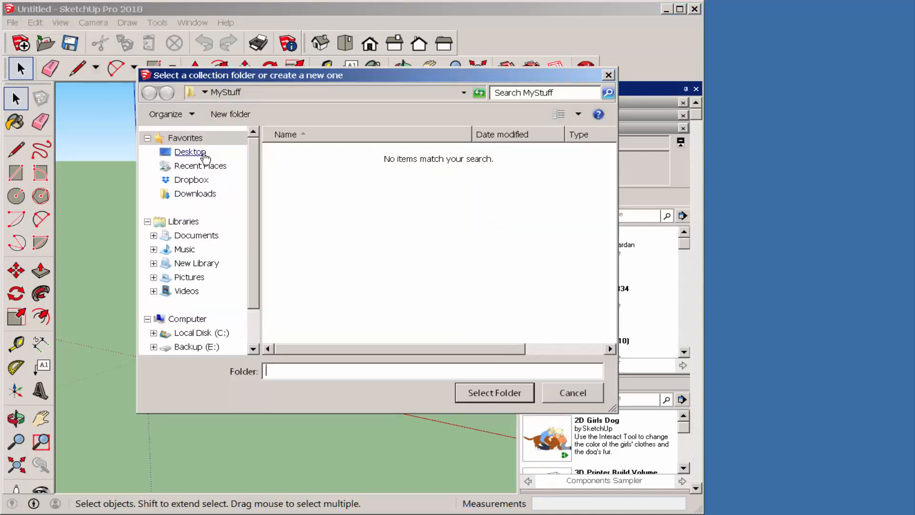
left_click(190, 152)
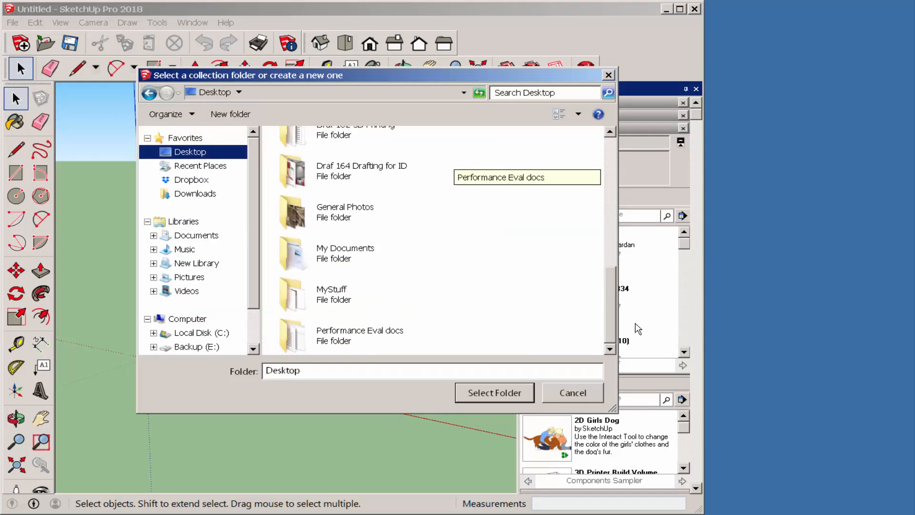
double_click(331, 291)
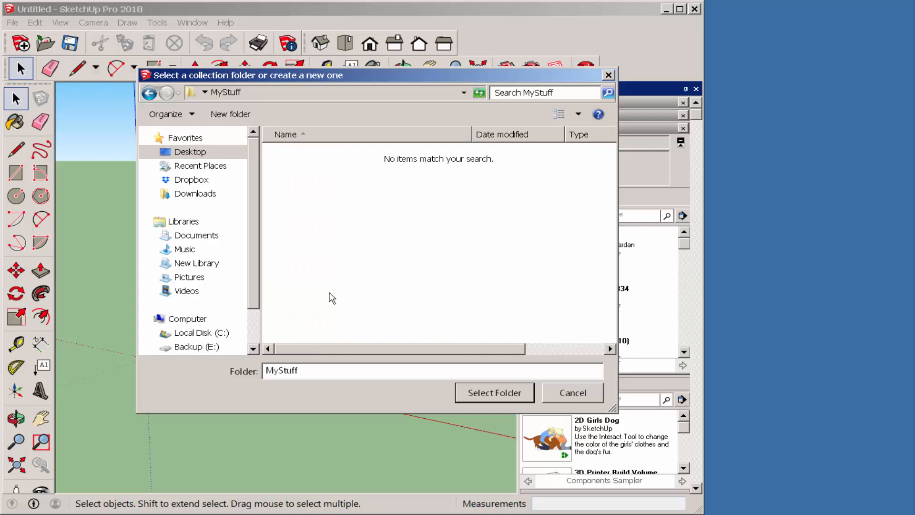
mouse_move(493, 361)
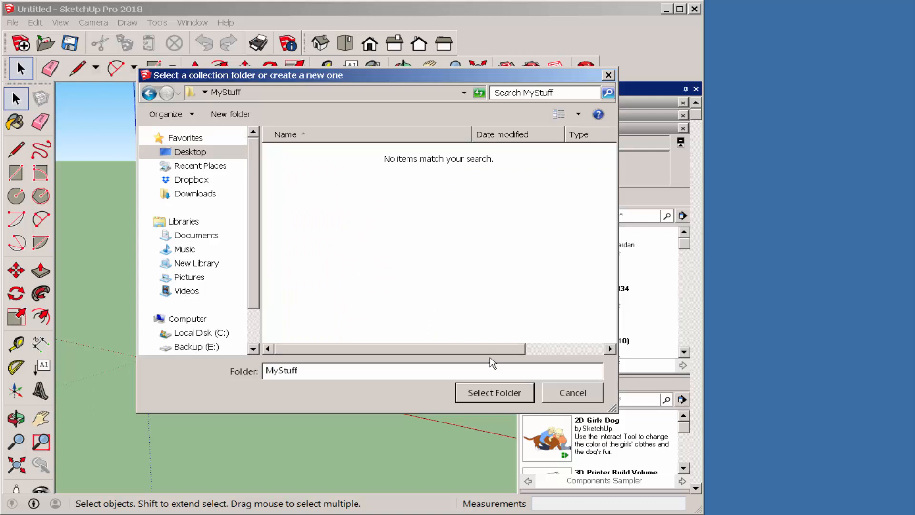
mouse_move(561, 403)
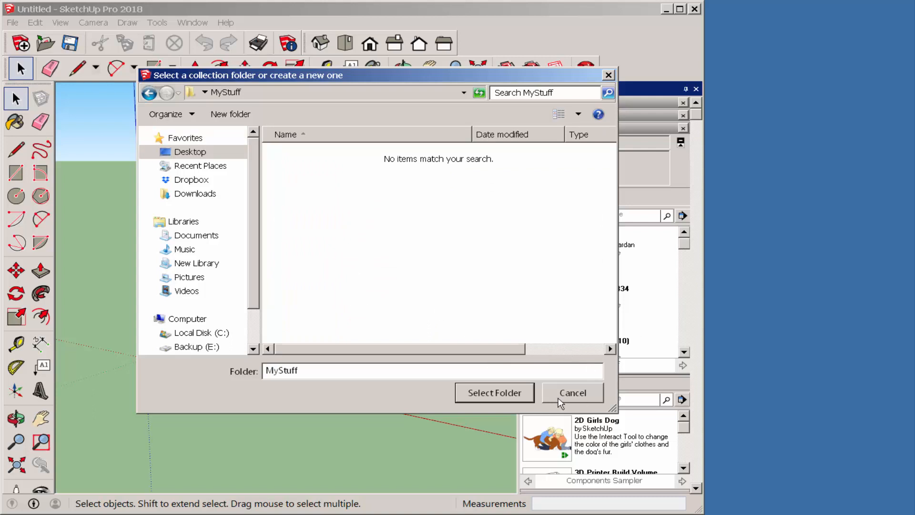
left_click(494, 393)
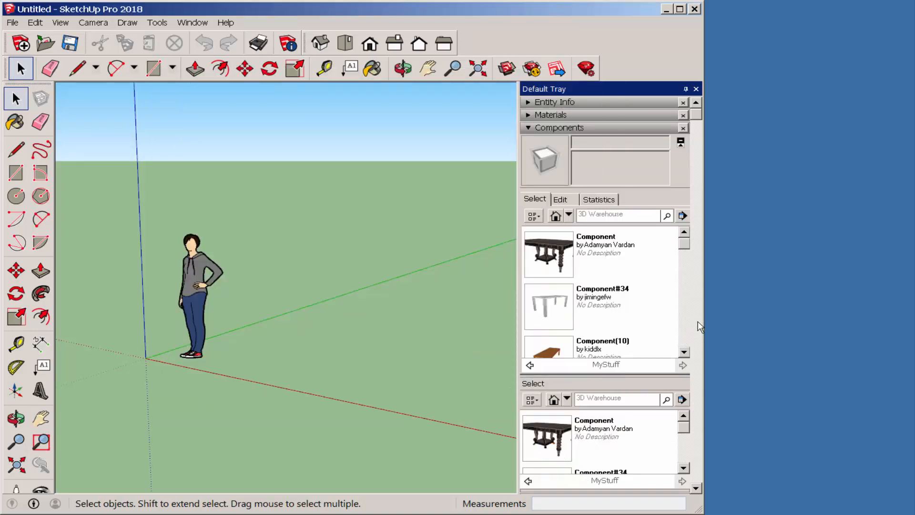
mouse_move(704, 286)
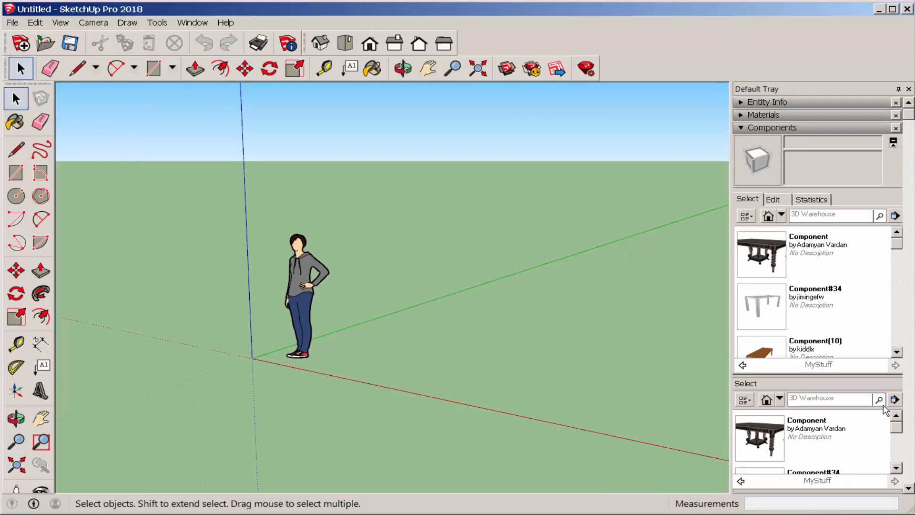
left_click(894, 400)
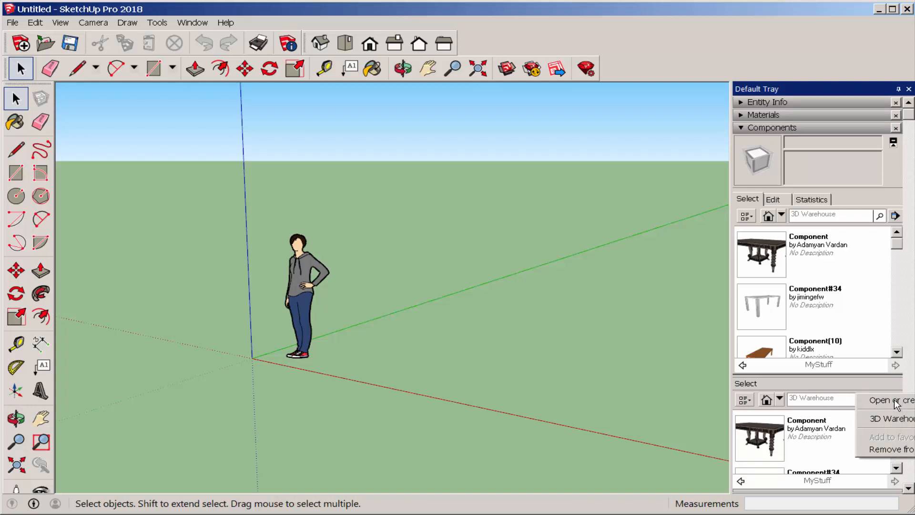
mouse_move(892, 449)
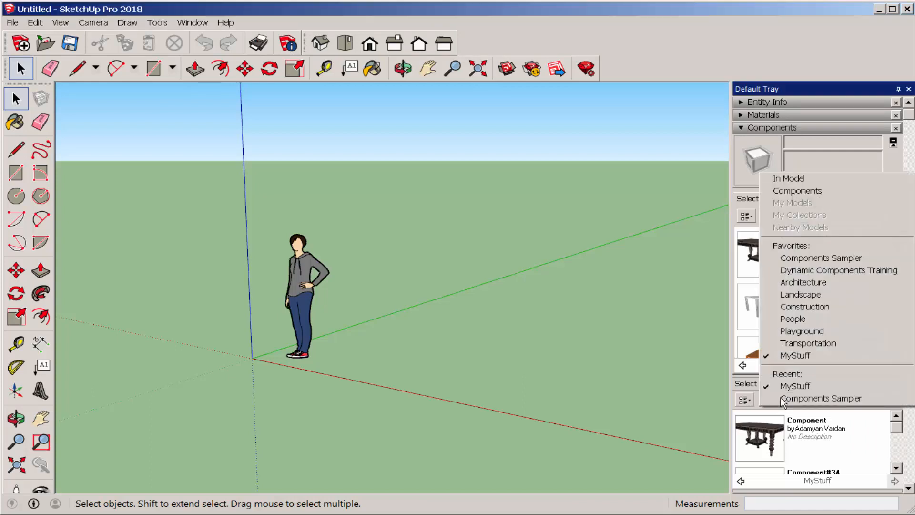
mouse_move(792, 319)
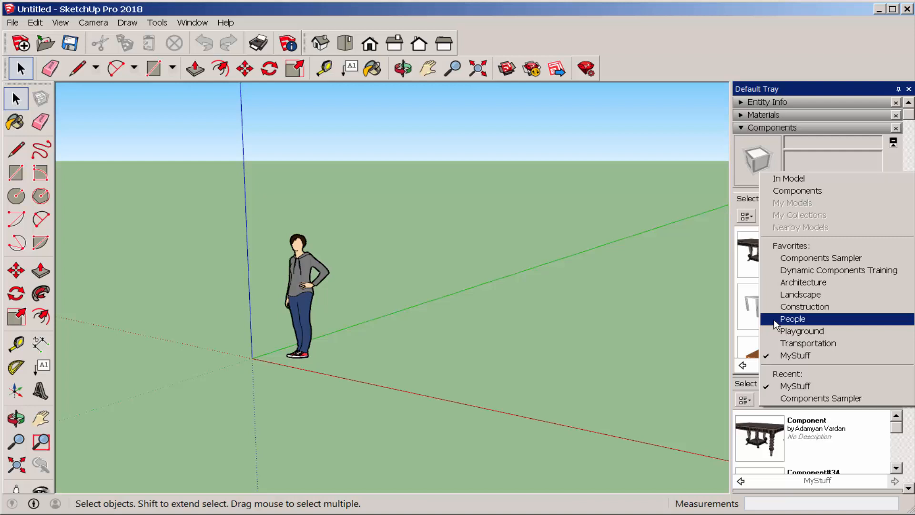
mouse_move(793, 319)
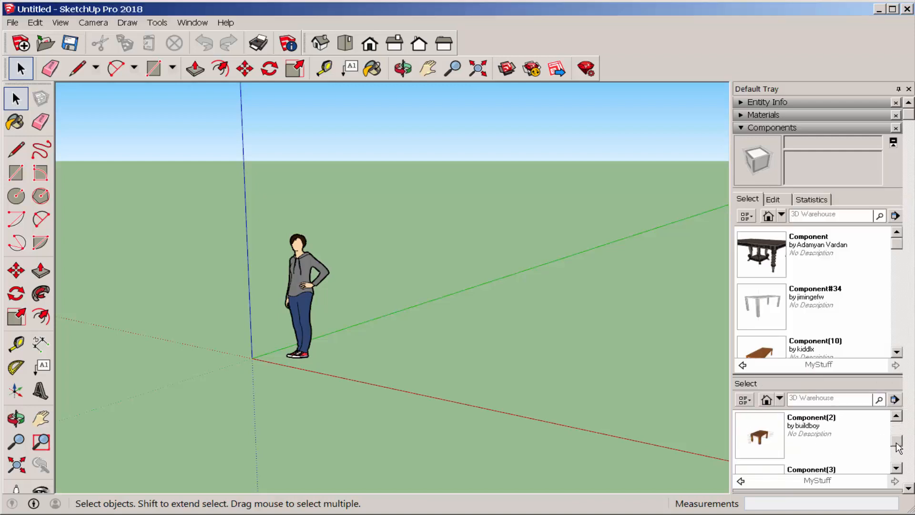
left_click(895, 417)
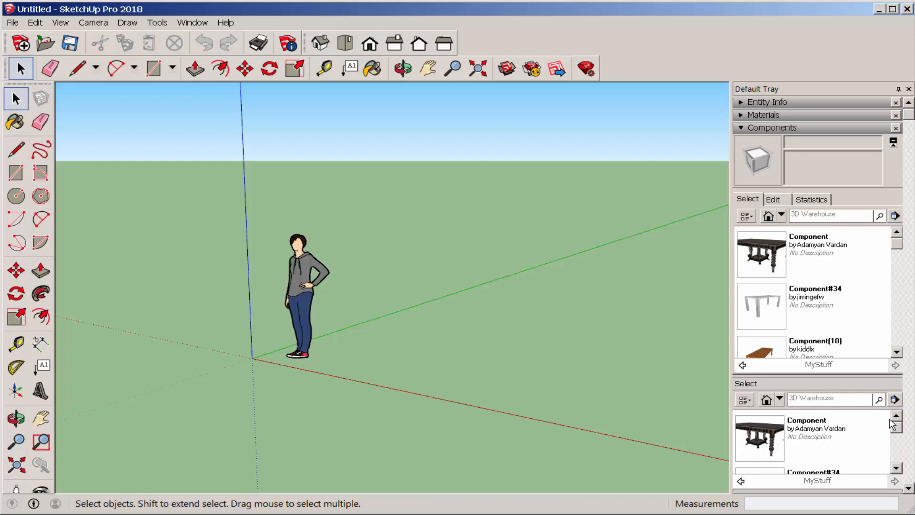
left_click(15, 150)
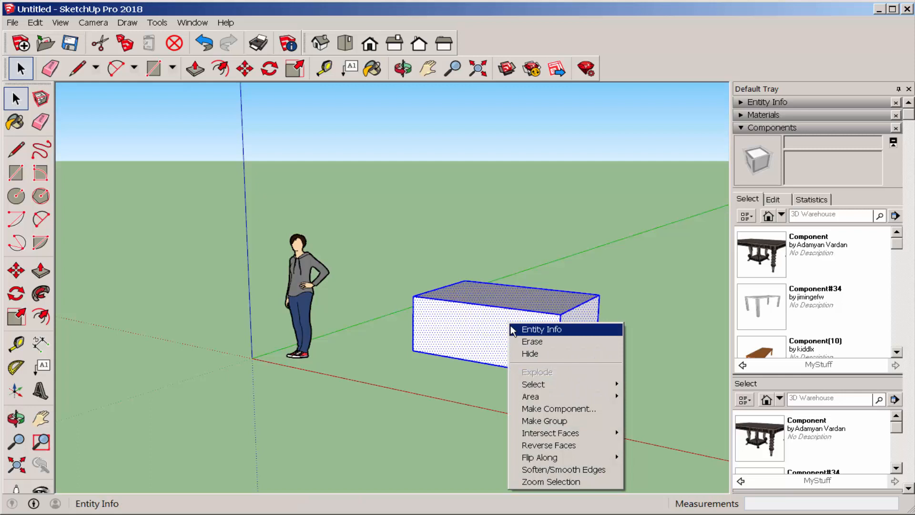
- Make the box the component Component#1, then collapse the Components panel
left_click(558, 409)
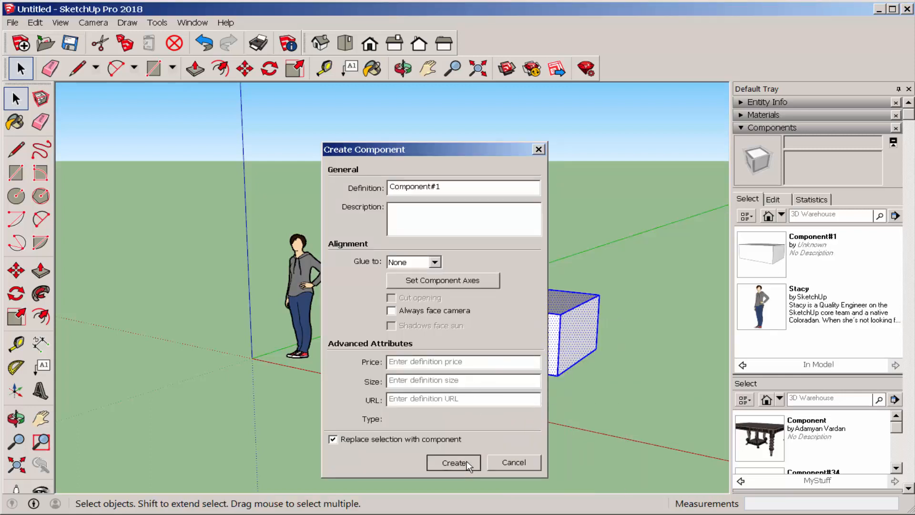
left_click(453, 462)
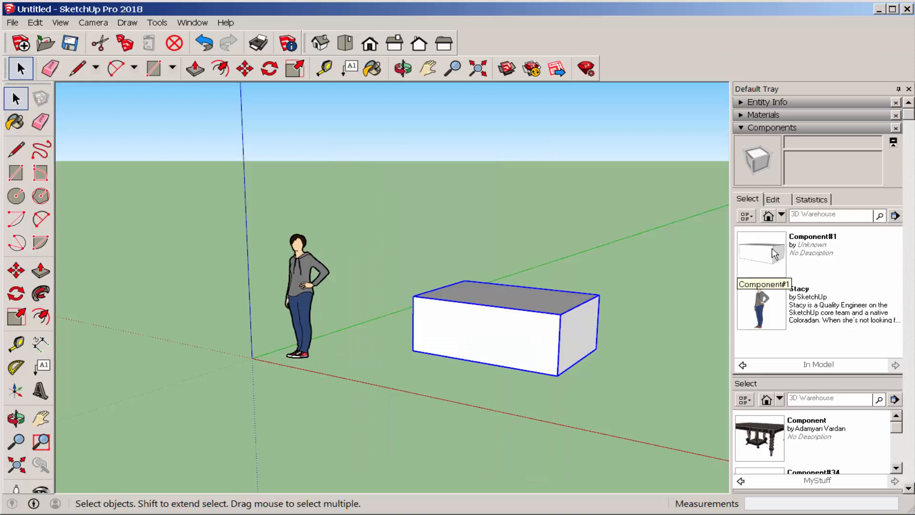
mouse_move(816, 250)
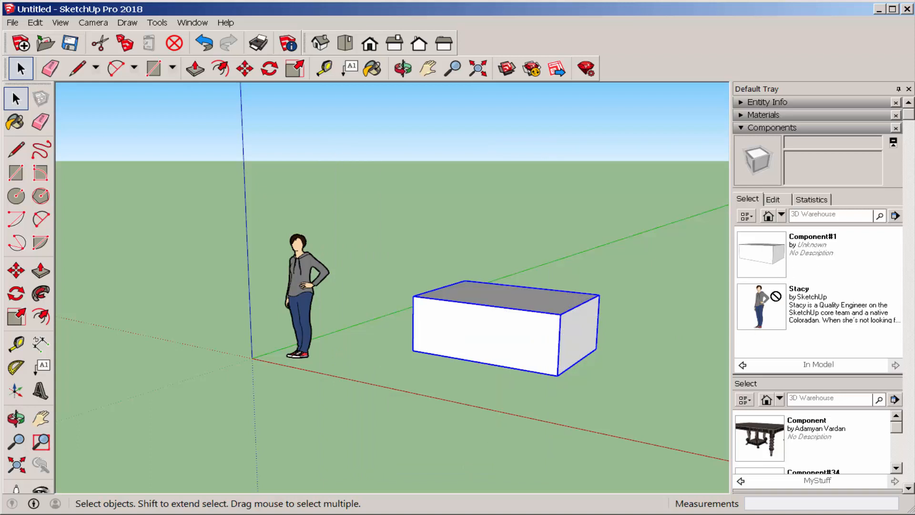
mouse_move(884, 429)
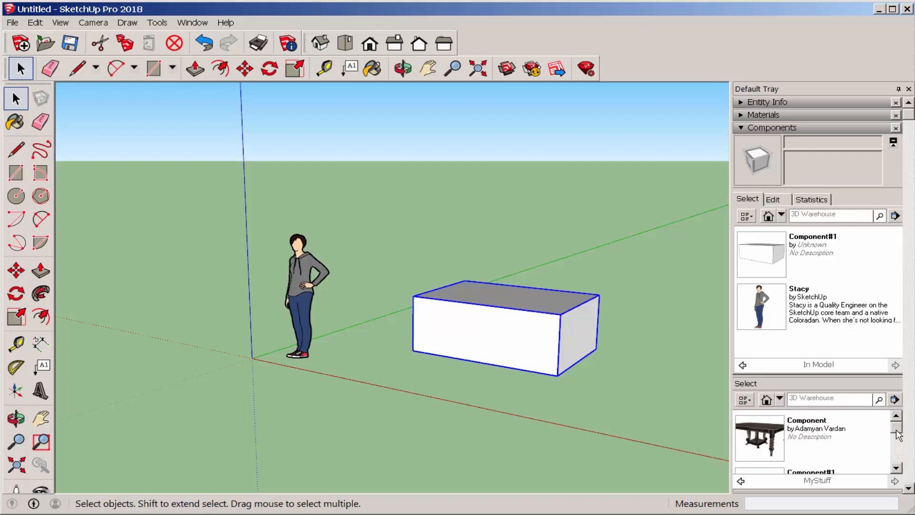
scroll("down", 3)
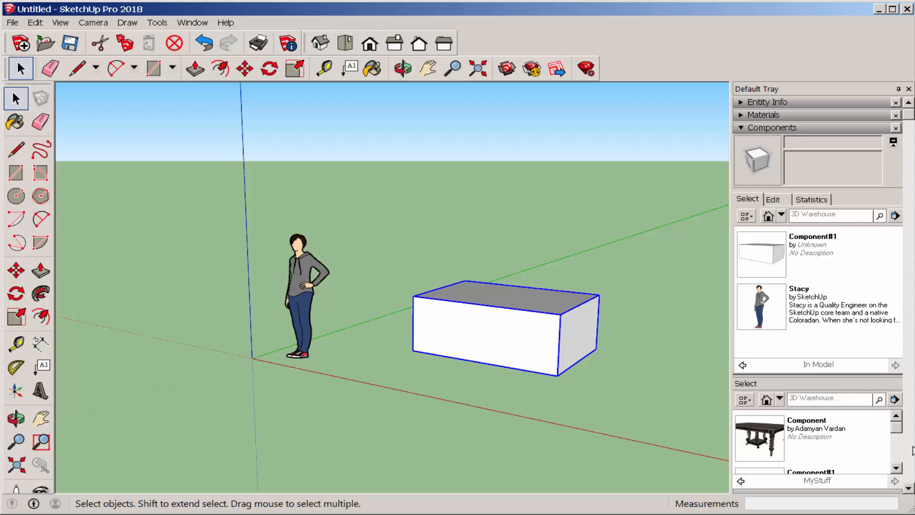
mouse_move(895, 454)
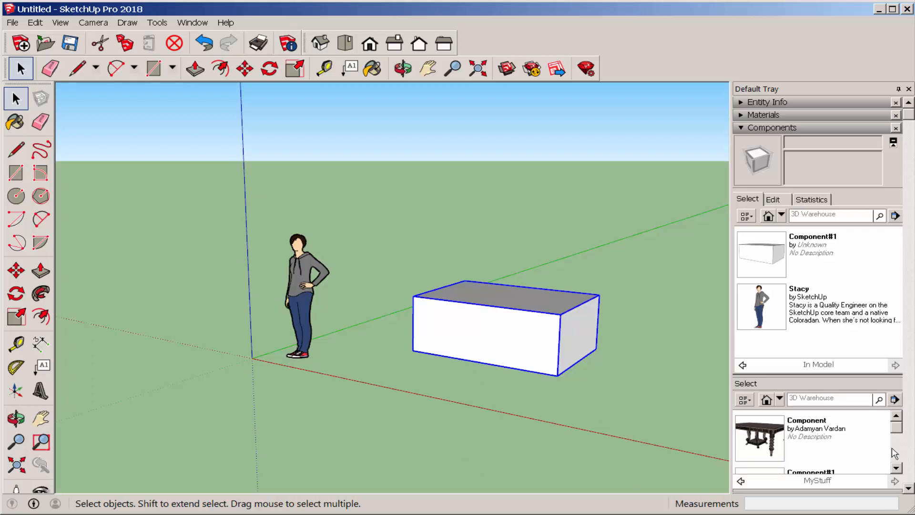
left_click(741, 128)
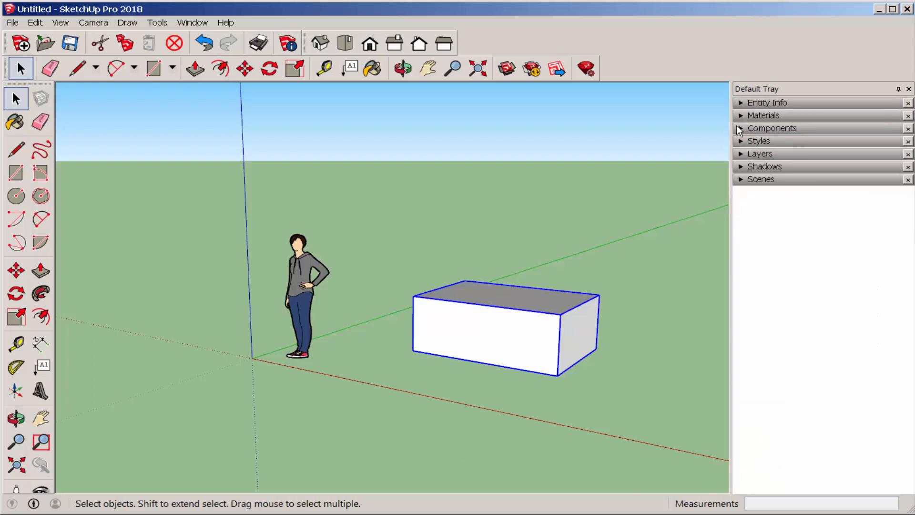
- Save the box component to file and texture its front with Chrysanthemum
right_click(505, 324)
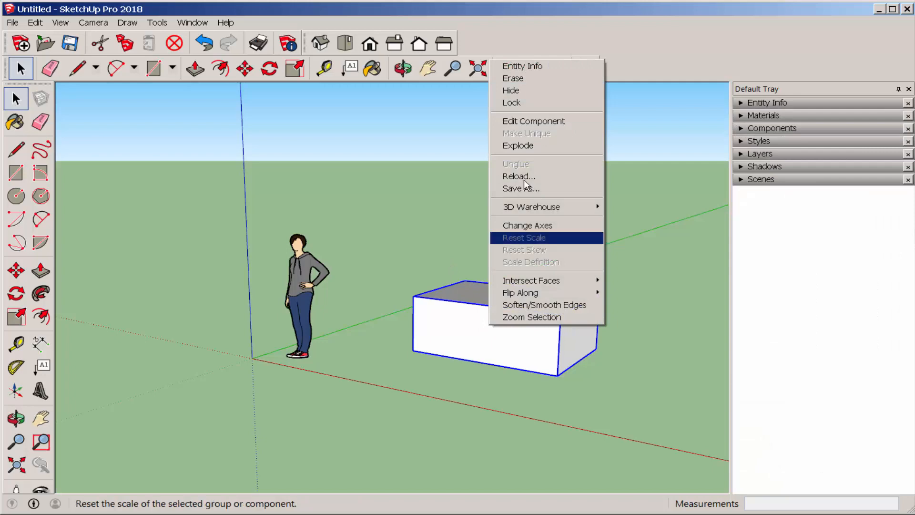
left_click(11, 23)
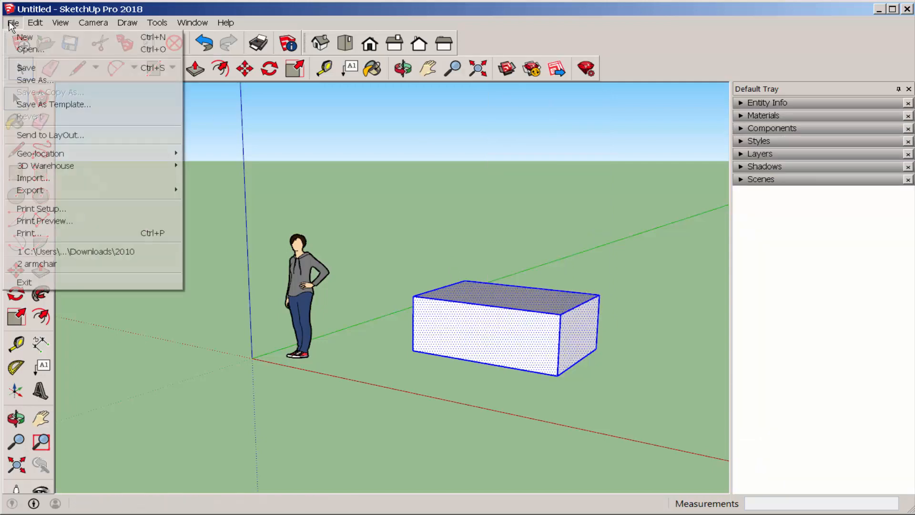
mouse_move(34, 177)
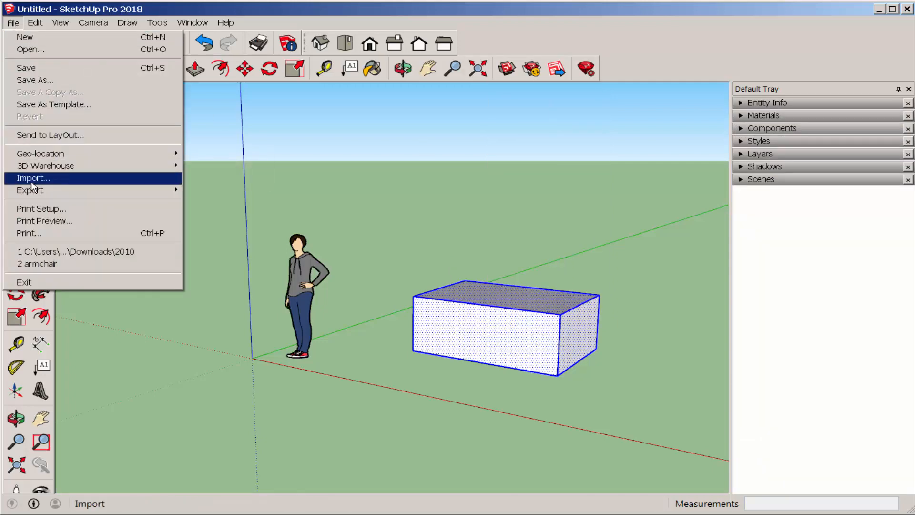
left_click(34, 178)
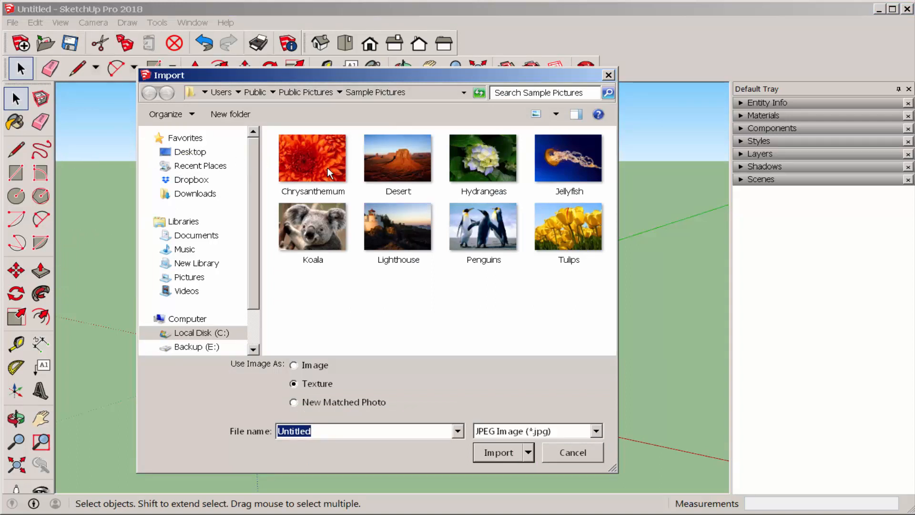
mouse_move(303, 146)
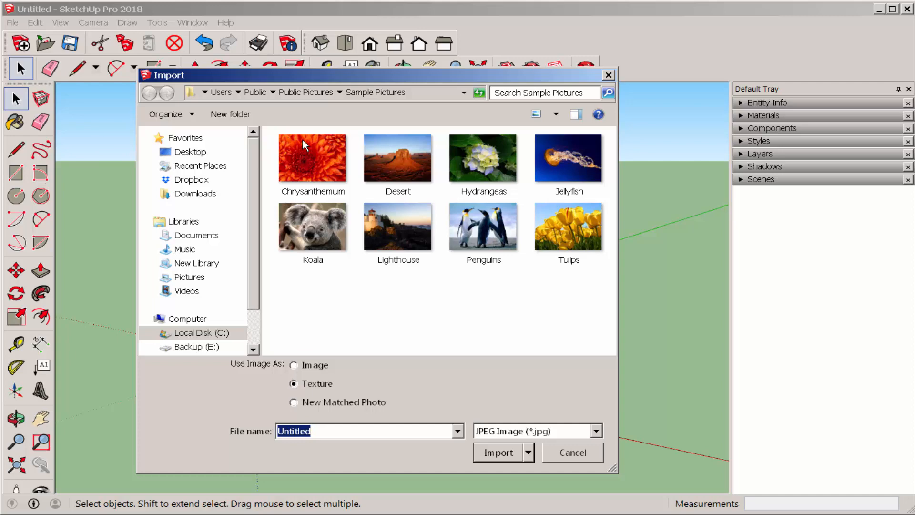
left_click(498, 452)
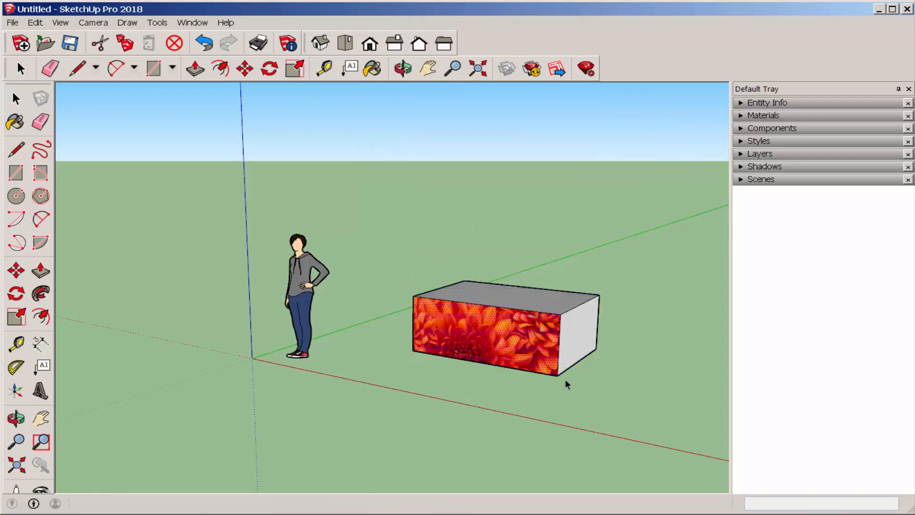
left_click(18, 69)
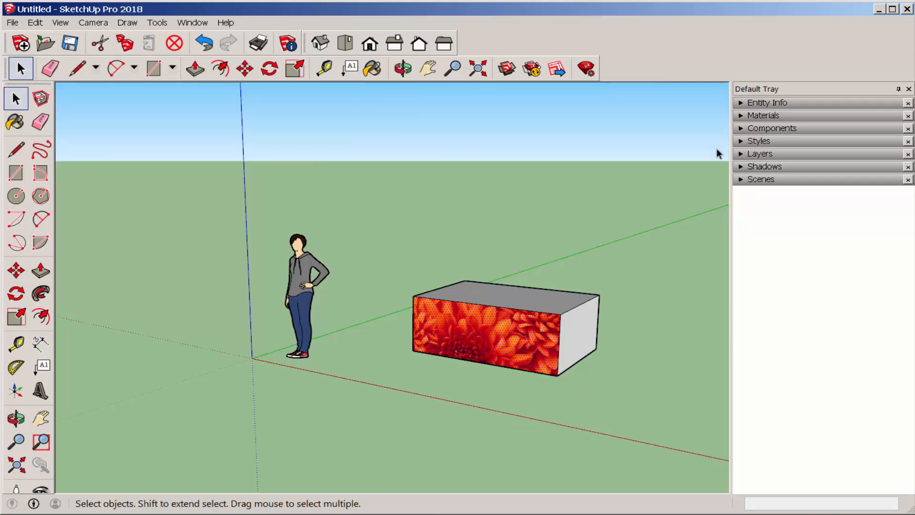
- Expand the Materials panel and show the In Model materials list
left_click(764, 115)
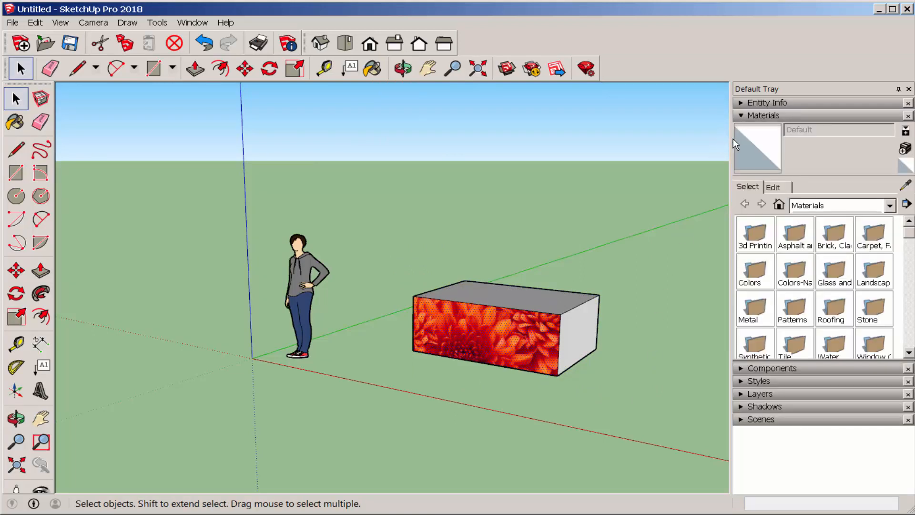
left_click(779, 205)
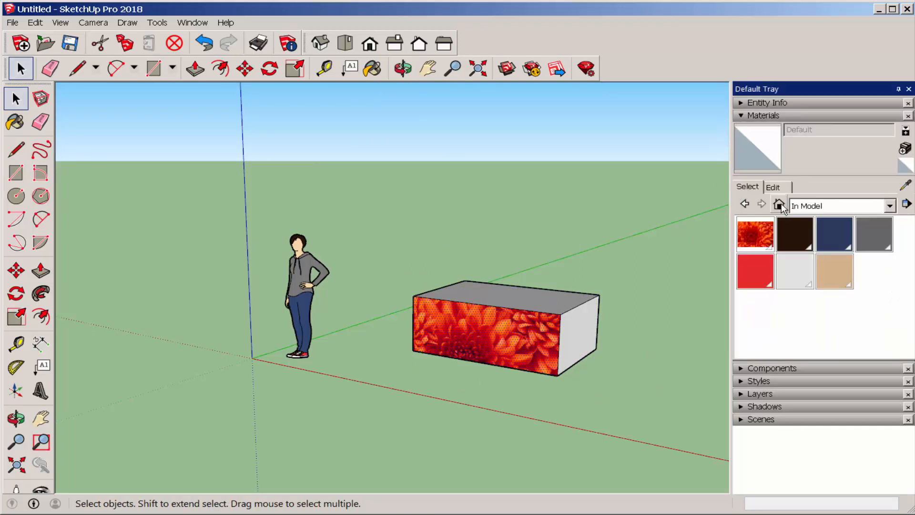
mouse_move(754, 233)
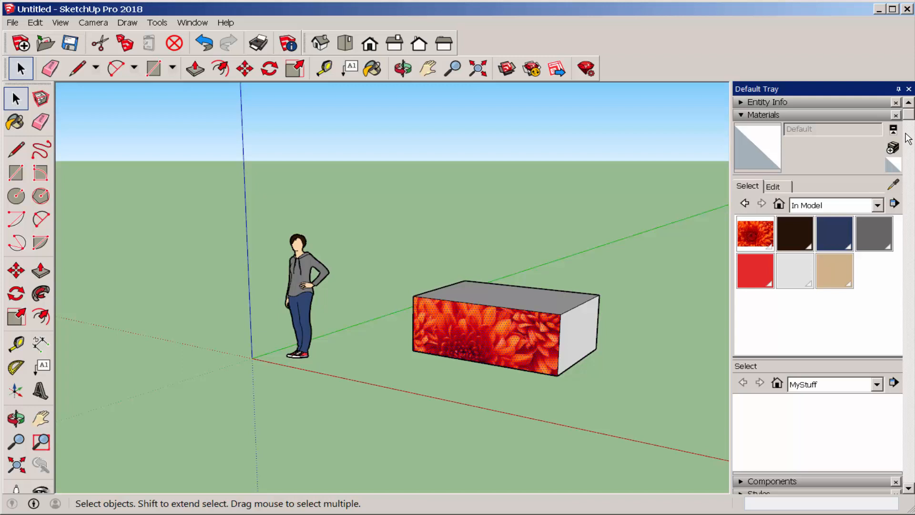
mouse_move(842, 421)
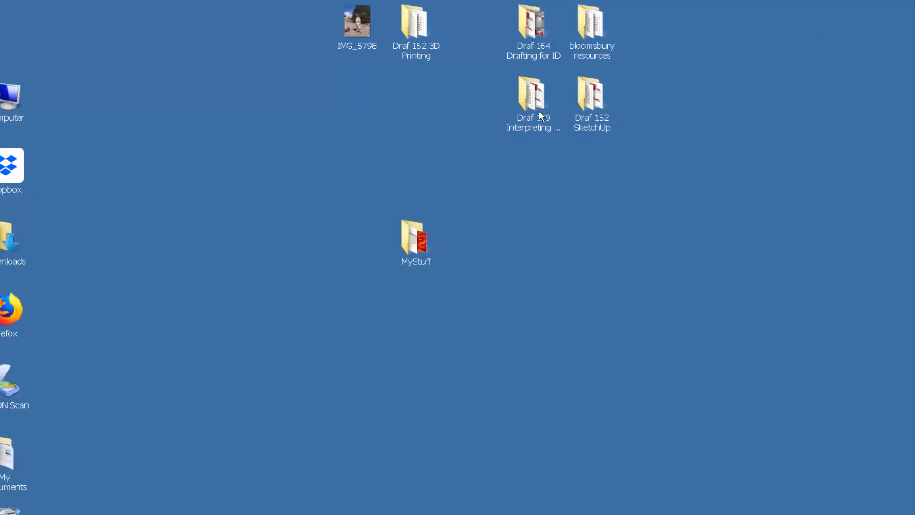
- Open the Desktop MyStuff folder in Windows Explorer
double_click(415, 237)
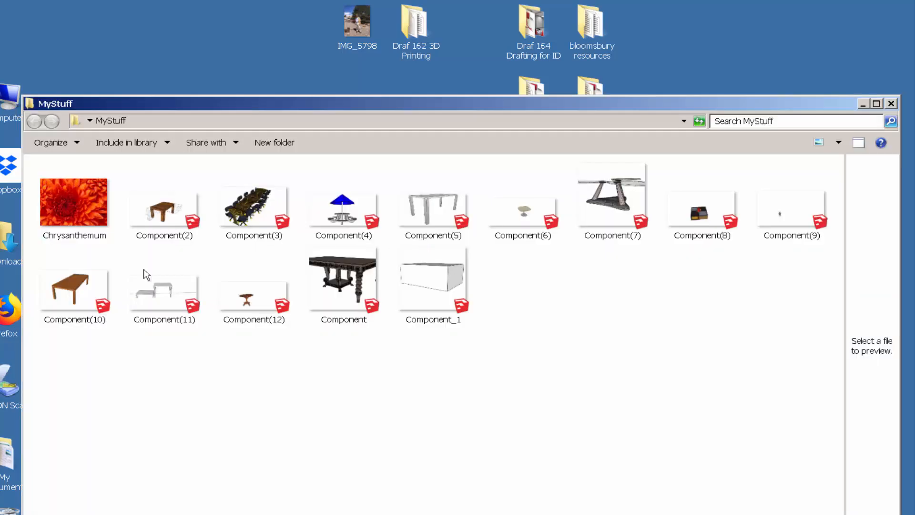